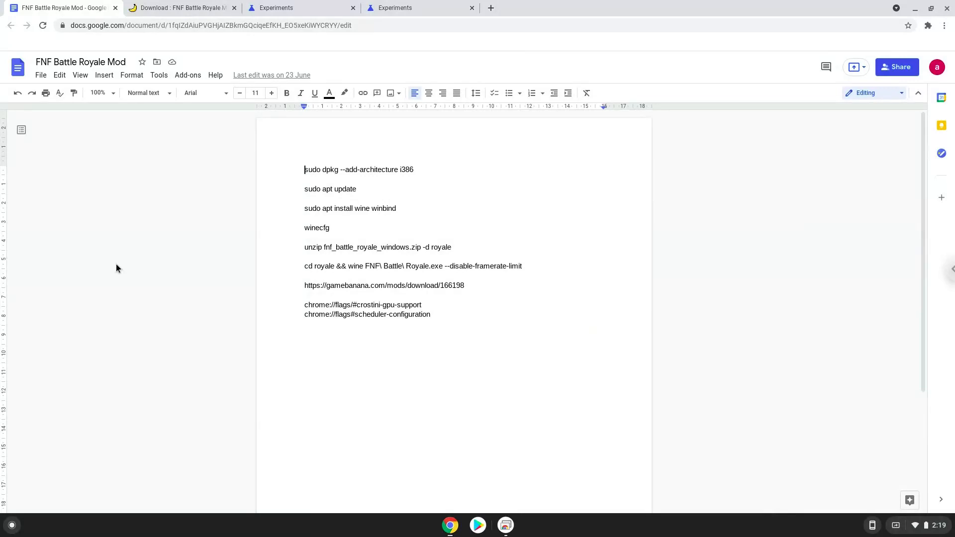
{"action": "mouse_move", "coordinate": [143, 237]}
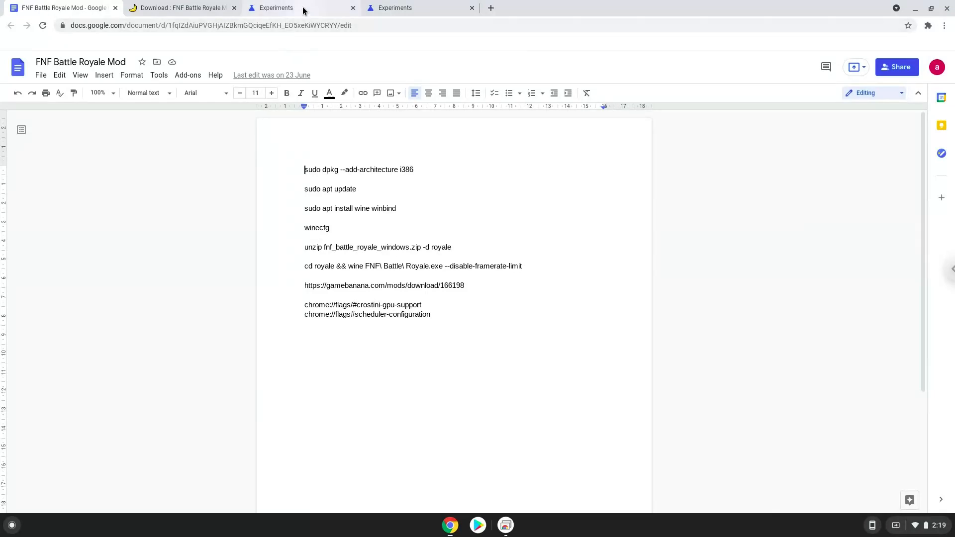
Step: Set the Crostini GPU Support flag to Enabled
{"action": "left_click", "coordinate": [274, 7]}
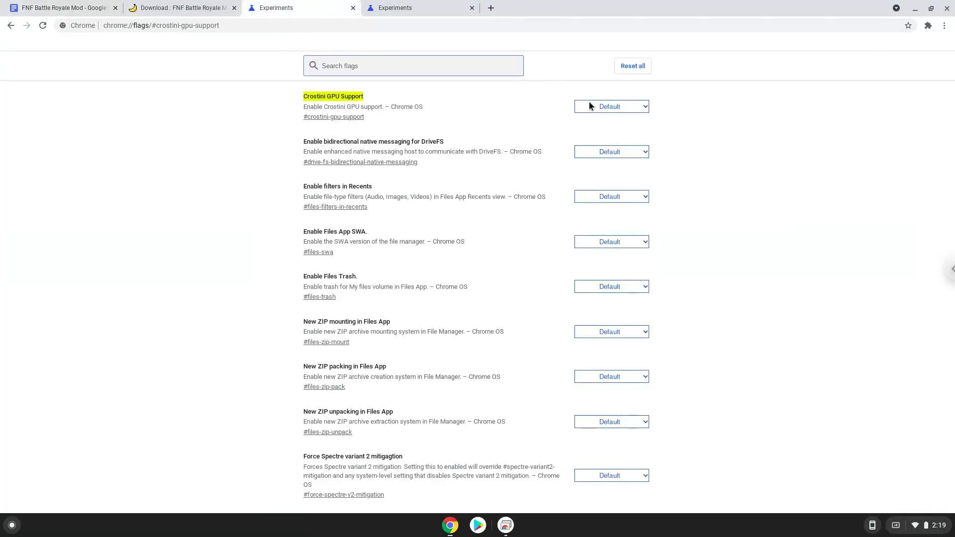
{"action": "left_click", "coordinate": [610, 106]}
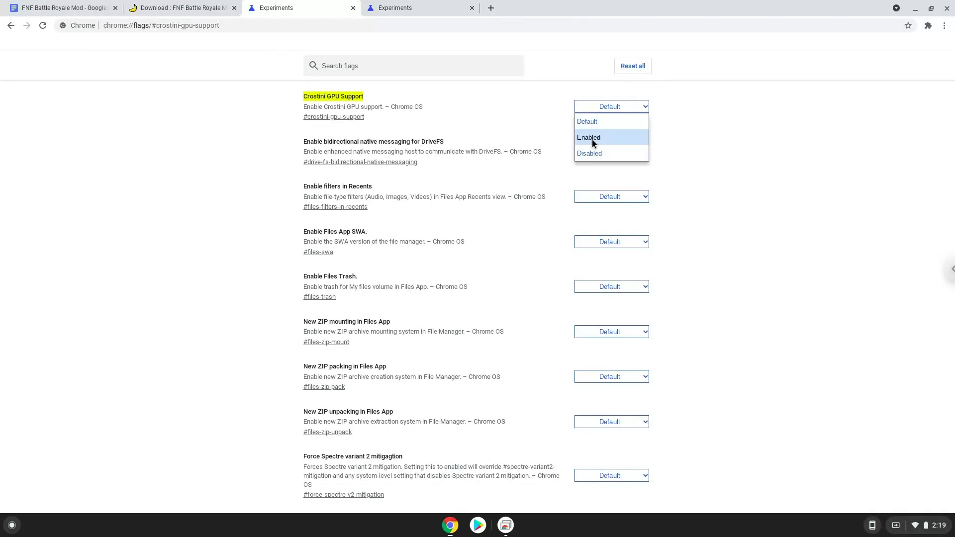
{"action": "left_click", "coordinate": [588, 137]}
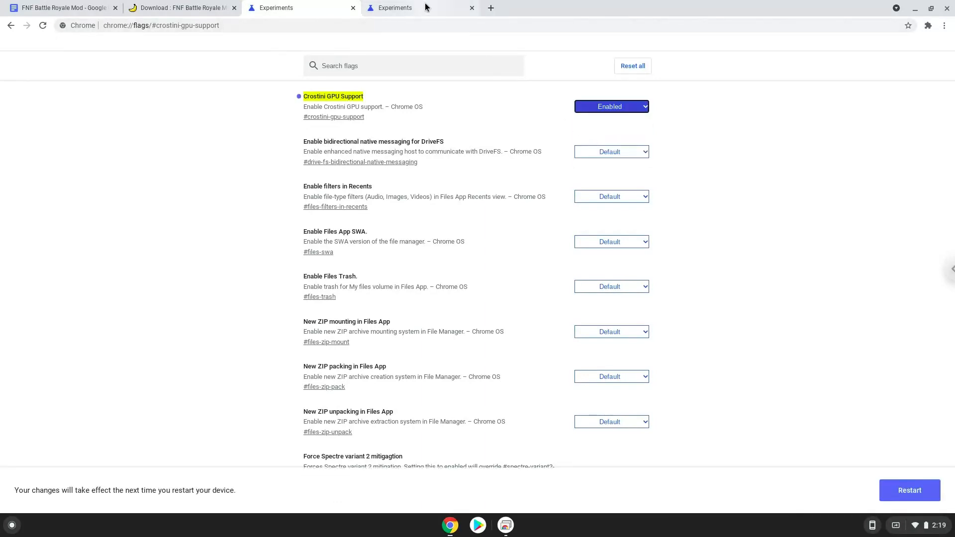
Step: Set the Scheduler Configuration flag to Enables Hyper-Threading
{"action": "left_click", "coordinate": [420, 7]}
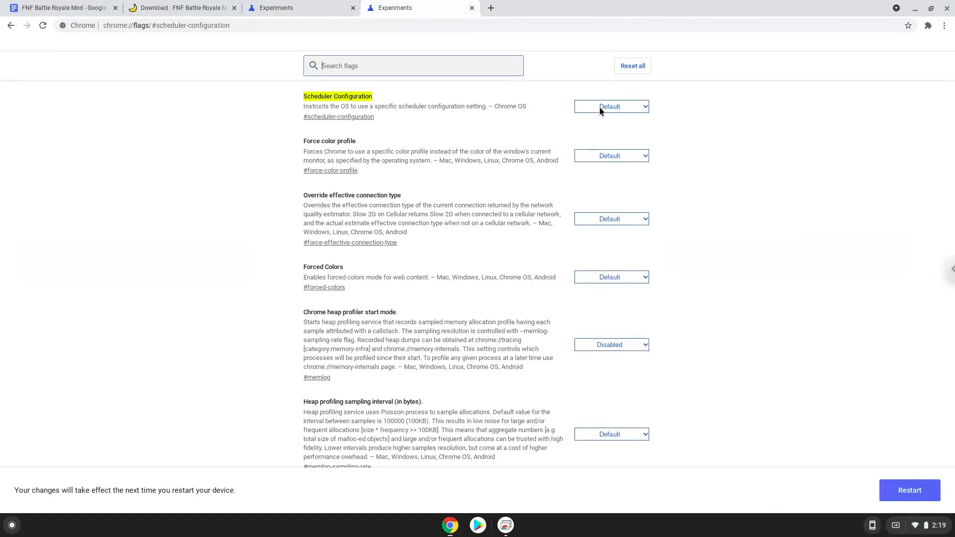
{"action": "left_click", "coordinate": [609, 106]}
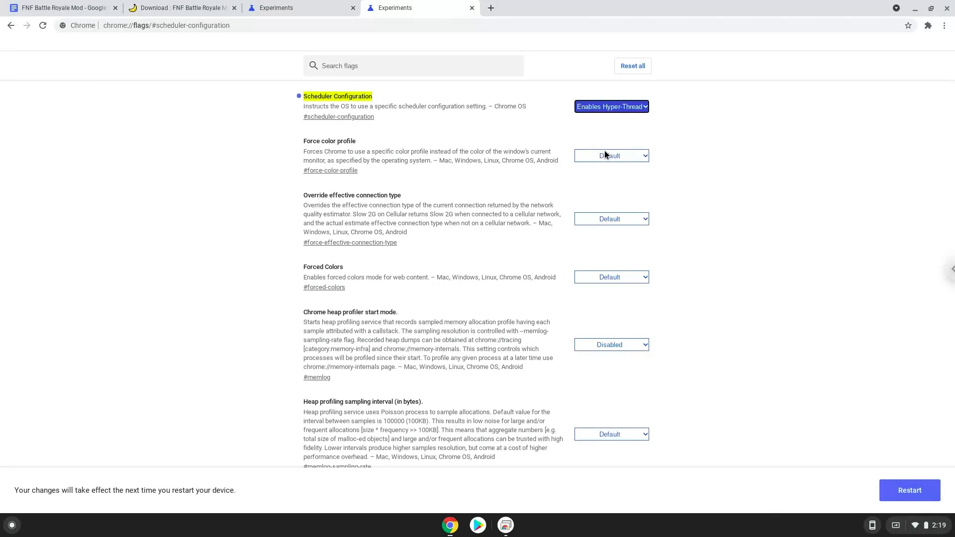
{"action": "mouse_move", "coordinate": [908, 490]}
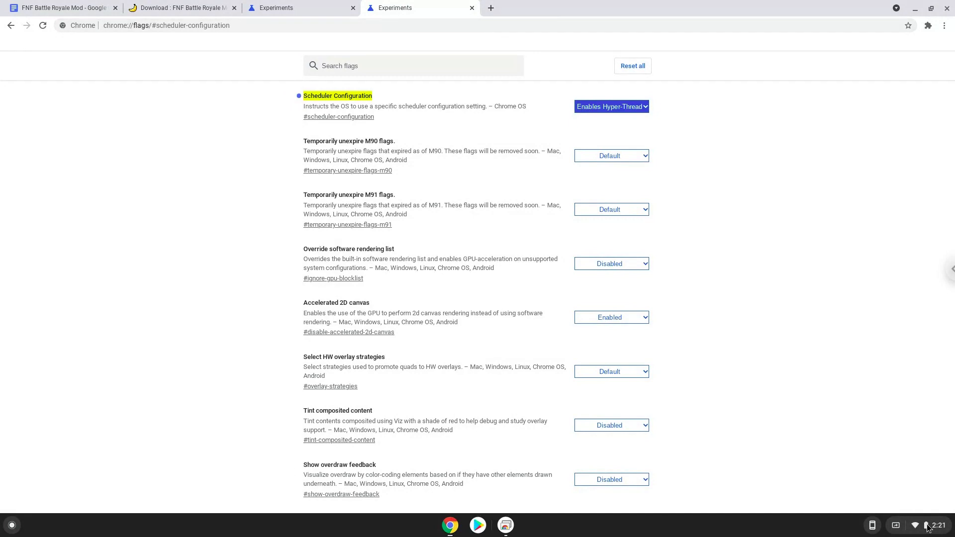
Step: Reach the Developers section of Chrome OS Settings via Quick Settings and Advanced
{"action": "left_click", "coordinate": [928, 525]}
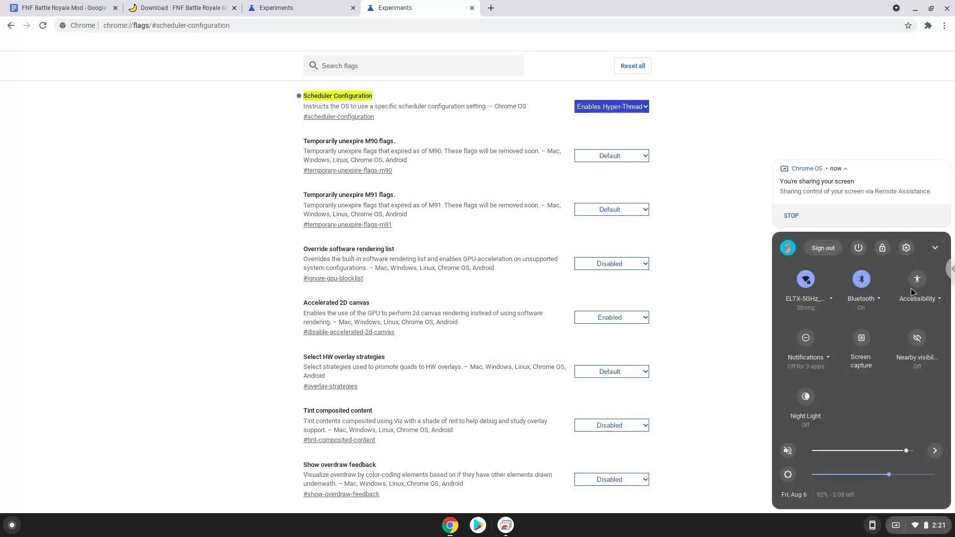
{"action": "left_click", "coordinate": [905, 248]}
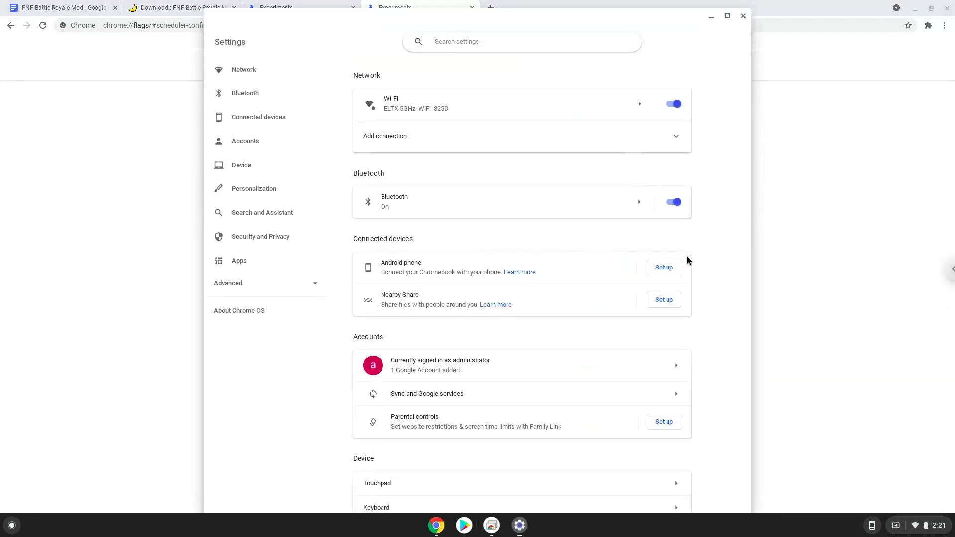
{"action": "mouse_move", "coordinate": [314, 287]}
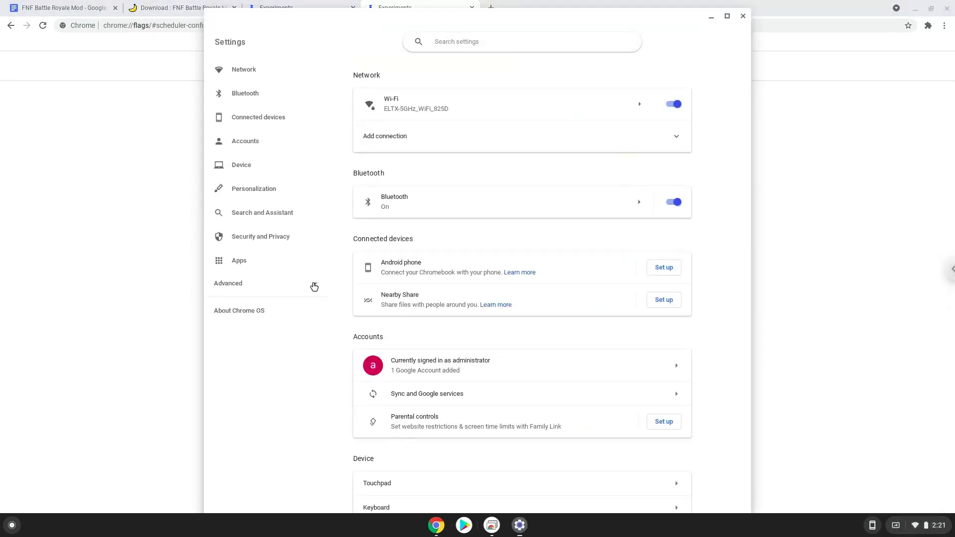
{"action": "left_click", "coordinate": [228, 283]}
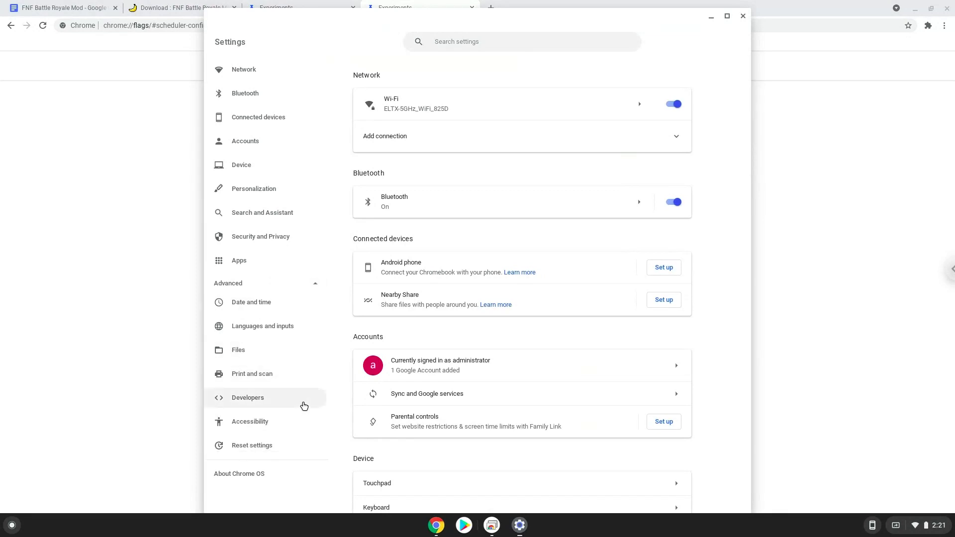
{"action": "left_click", "coordinate": [248, 397]}
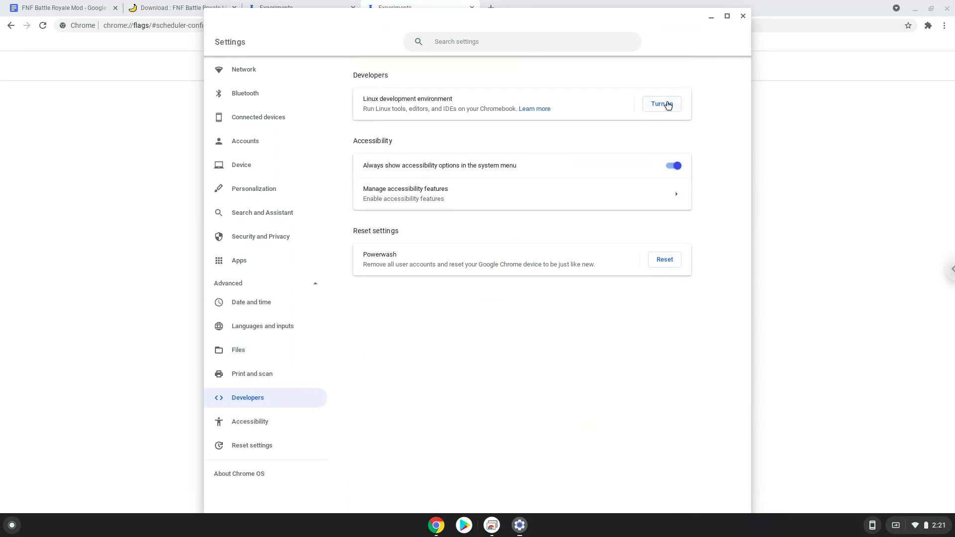
Step: Turn on and install the Linux development environment with the recommended disk size, then close its terminal
{"action": "left_click", "coordinate": [660, 104]}
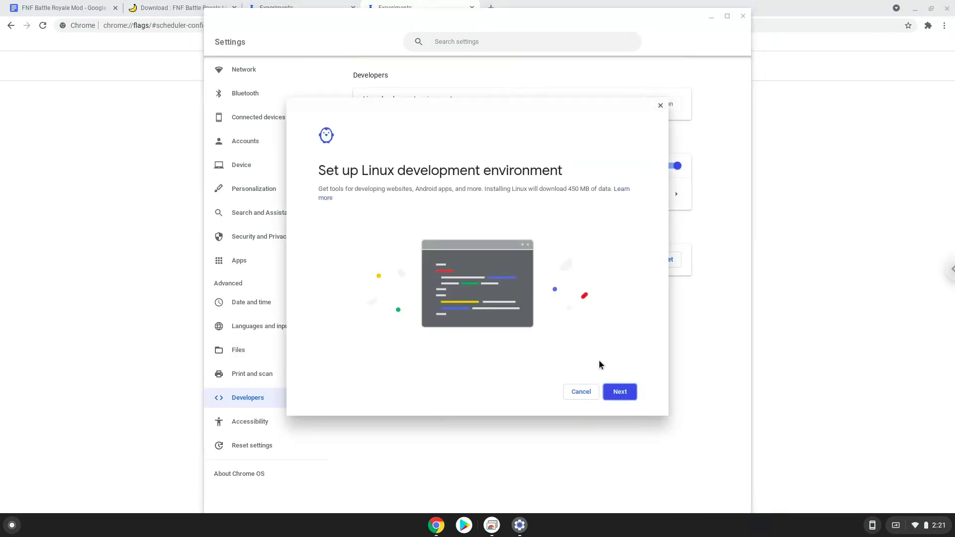
{"action": "left_click", "coordinate": [619, 392]}
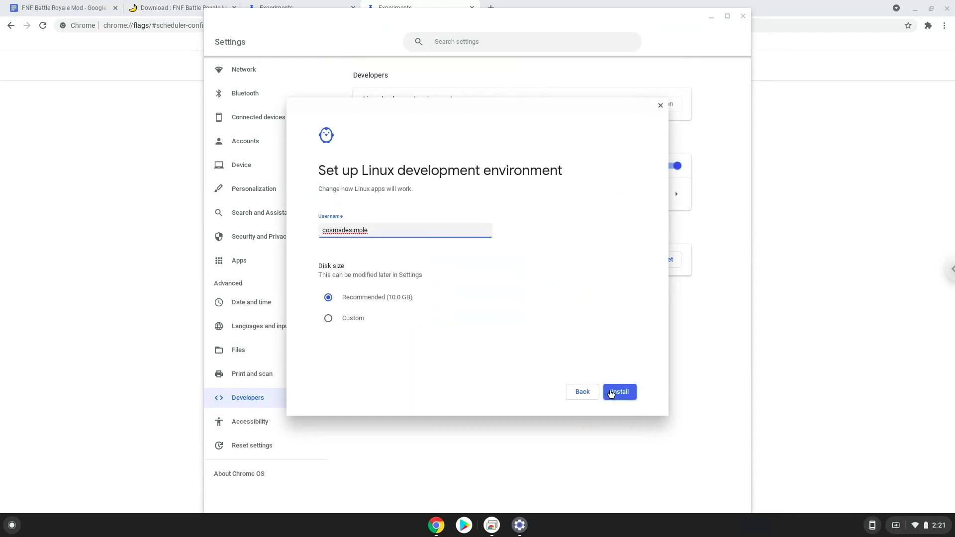
{"action": "left_click", "coordinate": [619, 391]}
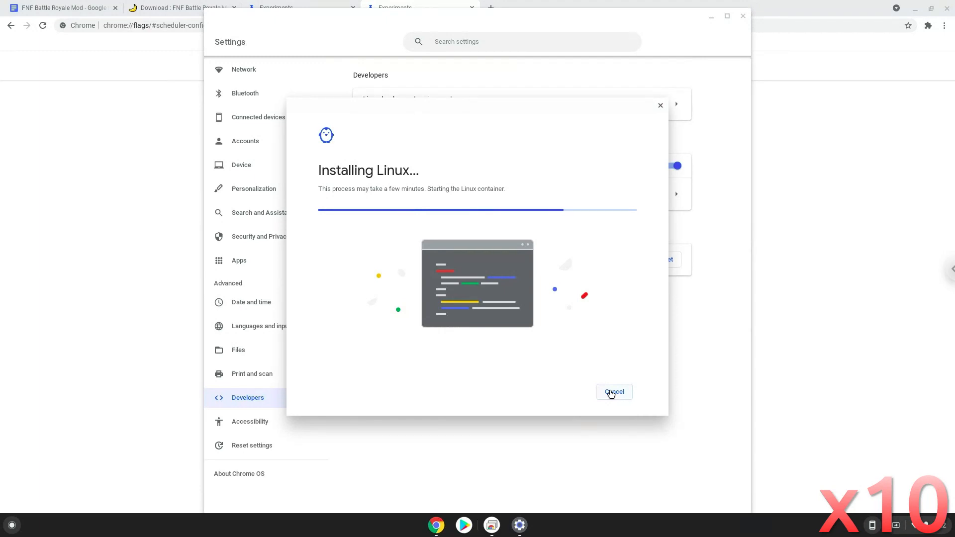
{"action": "left_click", "coordinate": [614, 391]}
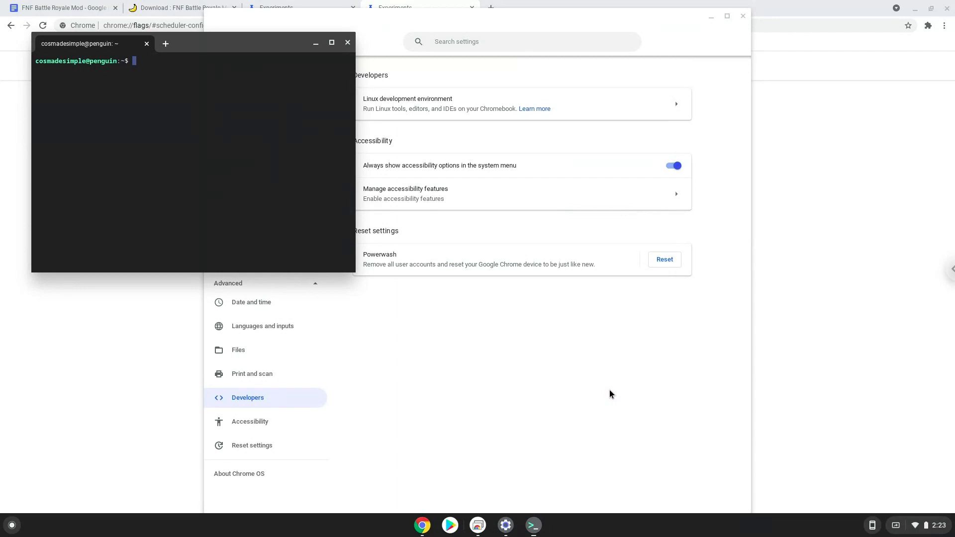
{"action": "mouse_move", "coordinate": [480, 218]}
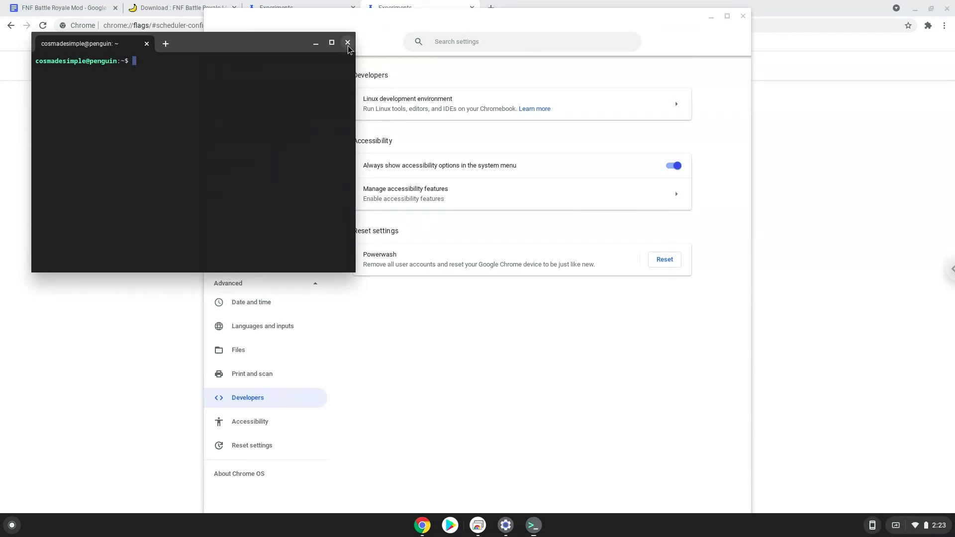
{"action": "left_click", "coordinate": [349, 43]}
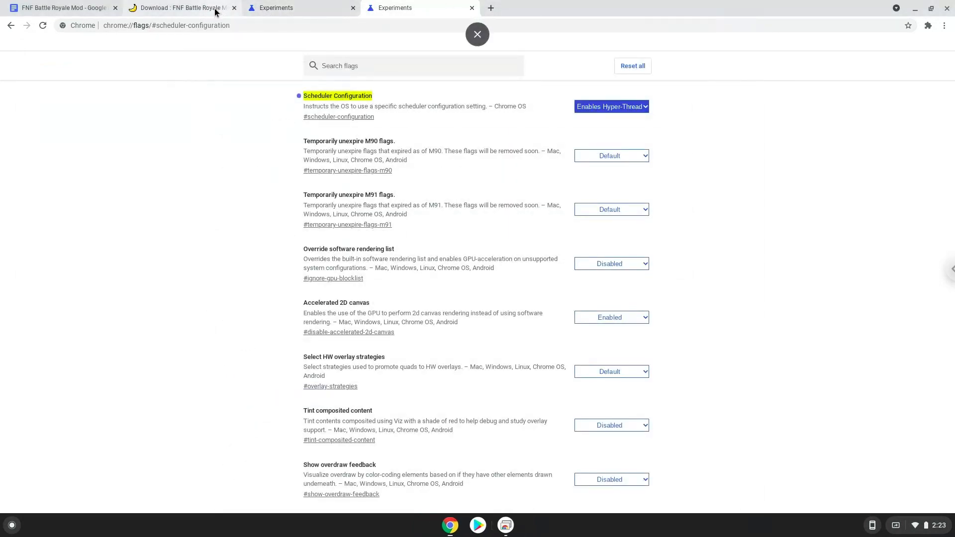
Step: Download fnf_battle_royale_windows.zip from the GameBanana FNF Battle Royale Mod page
{"action": "left_click", "coordinate": [183, 7]}
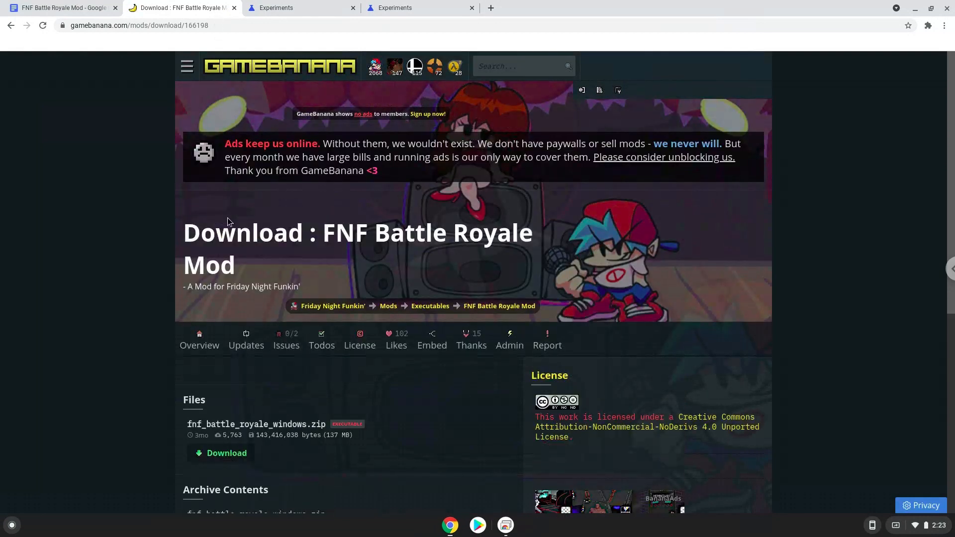
{"action": "mouse_move", "coordinate": [227, 453]}
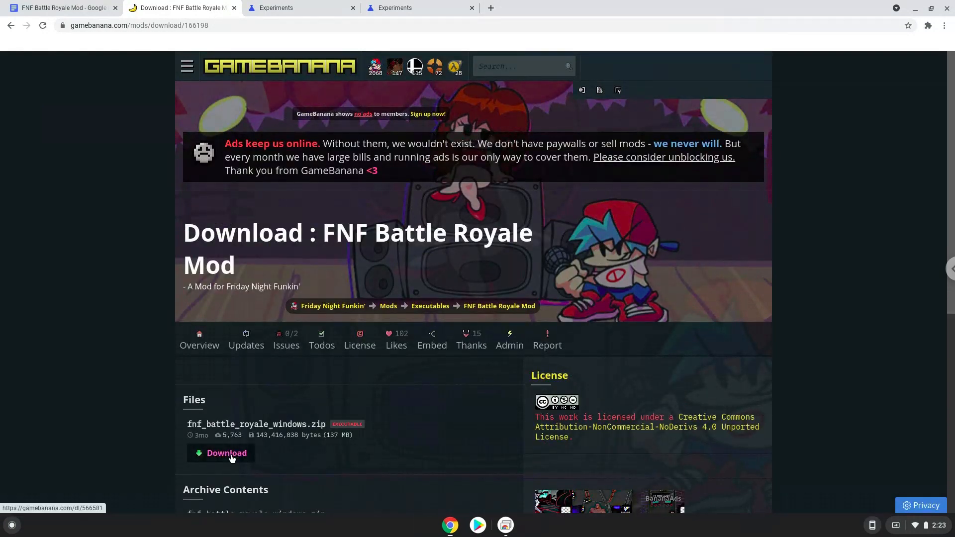
{"action": "left_click", "coordinate": [226, 453]}
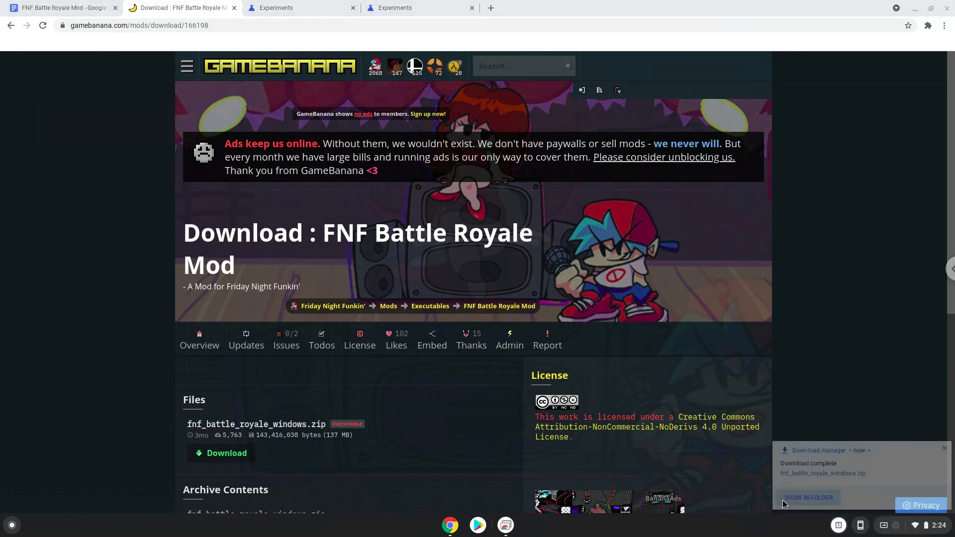
Step: Show the downloaded zip in Downloads, then move to the Linux files folder
{"action": "left_click", "coordinate": [808, 497]}
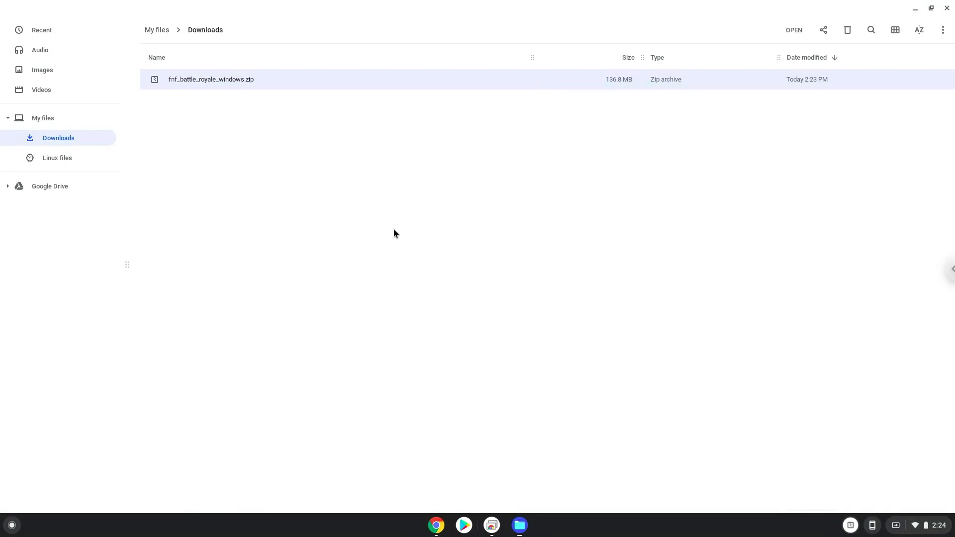
{"action": "mouse_move", "coordinate": [213, 80]}
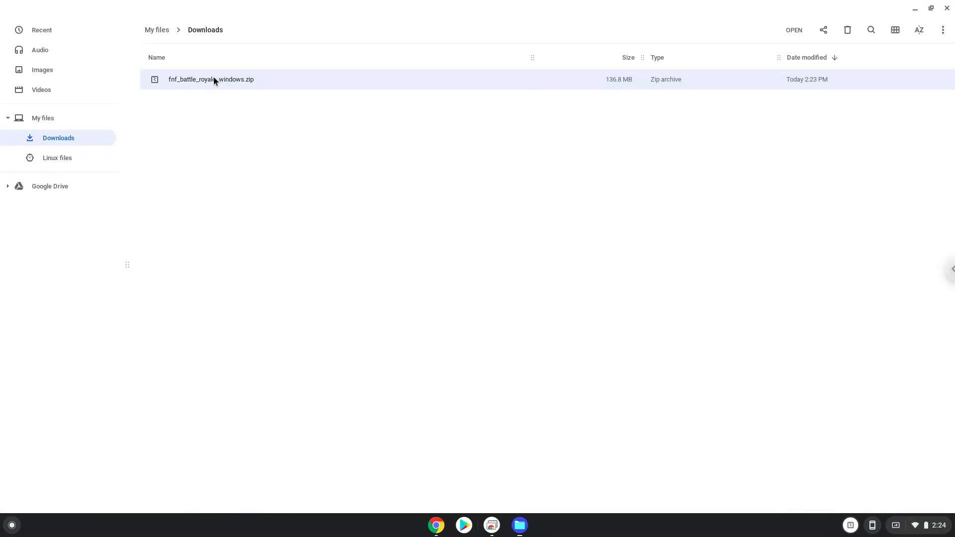
{"action": "right_click", "coordinate": [211, 80]}
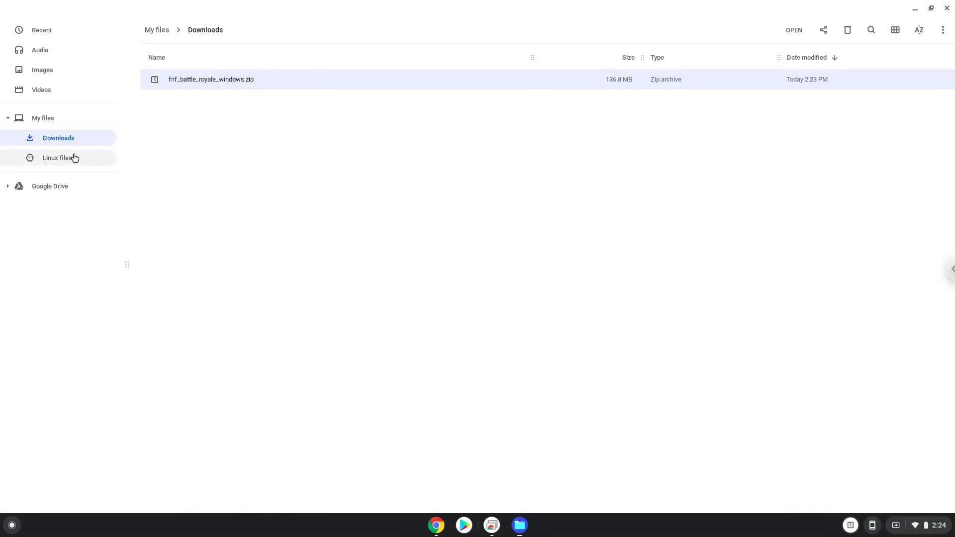
{"action": "left_click", "coordinate": [57, 158]}
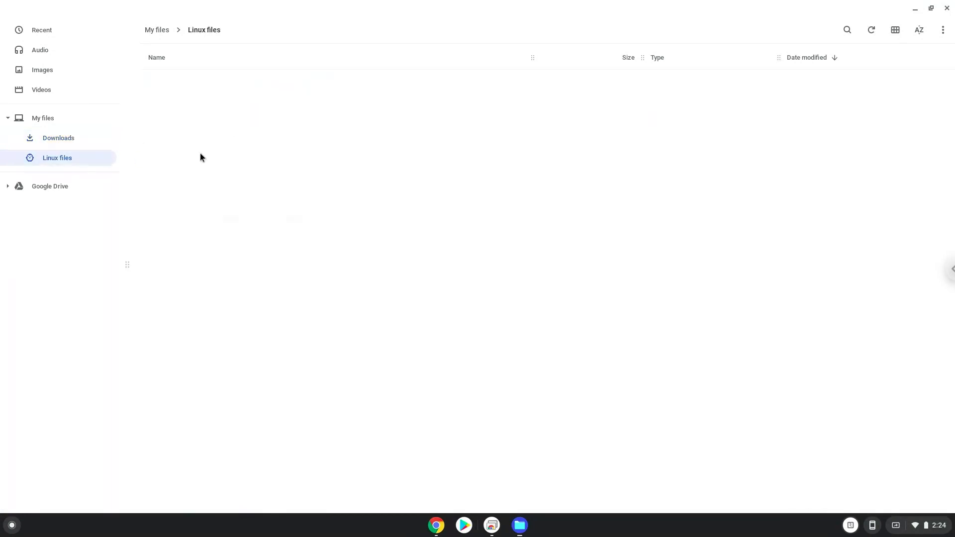
Step: Paste the copied zip into the empty Linux files folder
{"action": "right_click", "coordinate": [202, 157]}
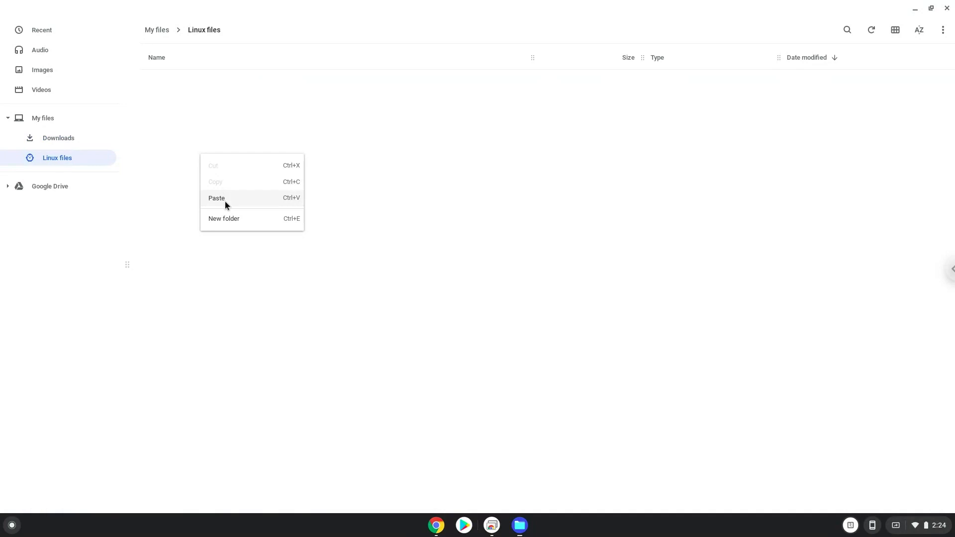
{"action": "left_click", "coordinate": [216, 198]}
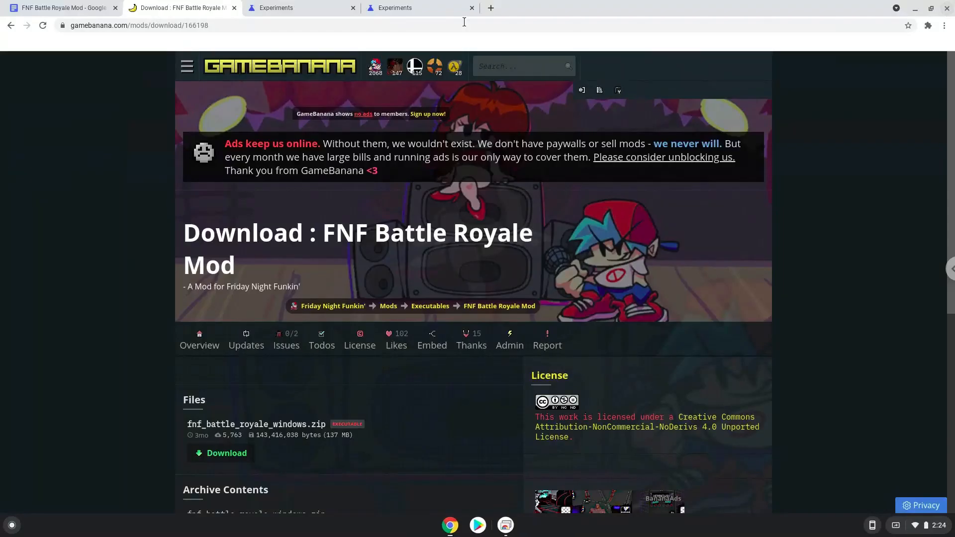
Step: Select the whole dpkg add-architecture command line in the Docs notes
{"action": "left_click", "coordinate": [61, 7]}
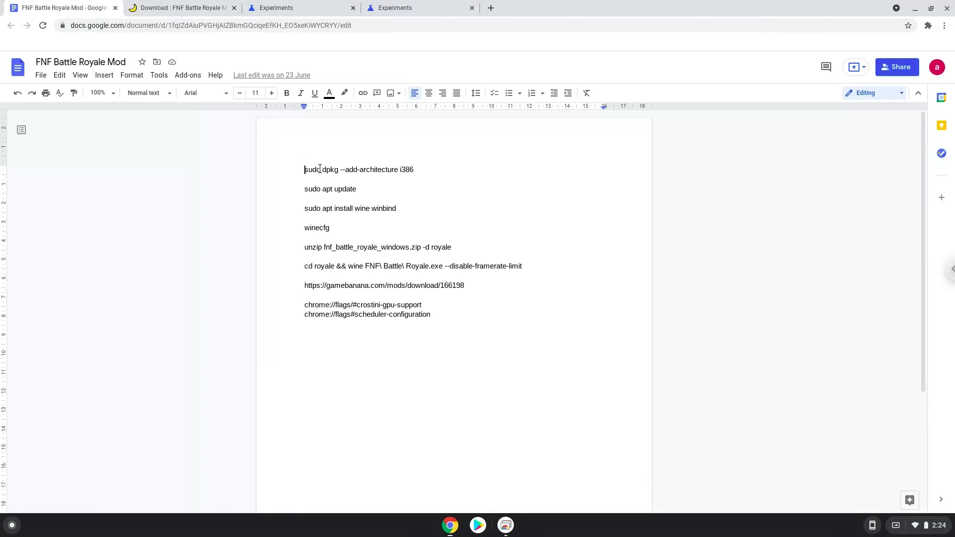
{"action": "triple_click", "coordinate": [359, 170]}
{"action": "type", "text": "ter"}
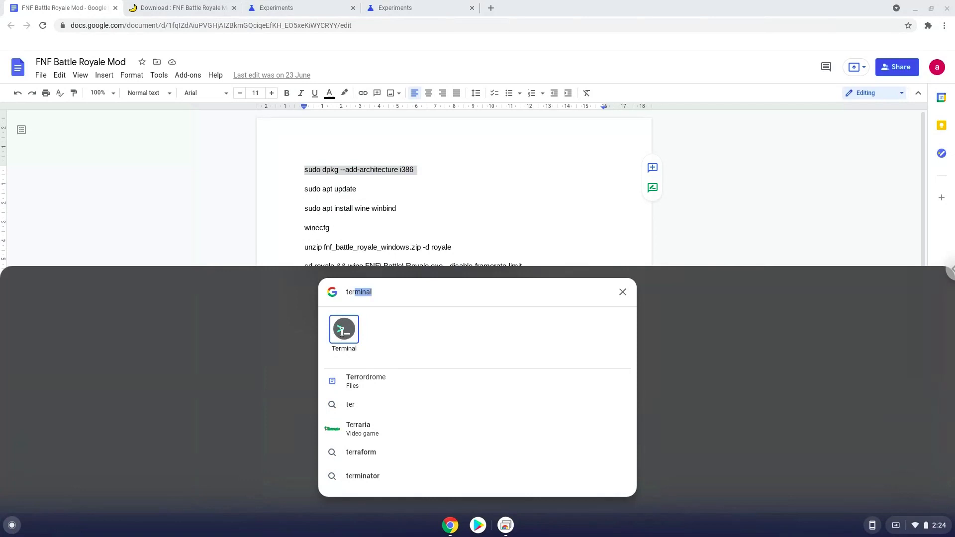
Step: Launch the Terminal app from the launcher search to get a Linux shell
{"action": "left_click", "coordinate": [343, 329]}
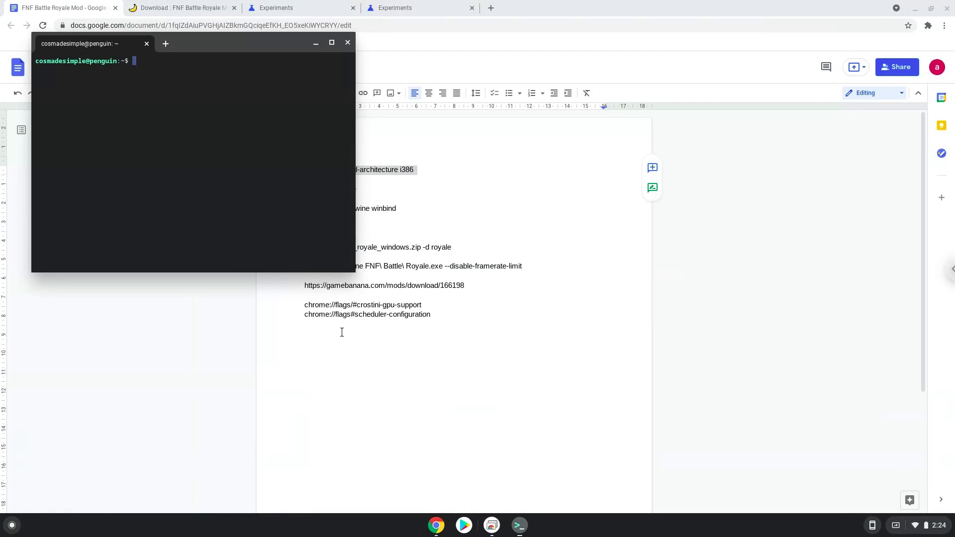
{"action": "mouse_move", "coordinate": [234, 46]}
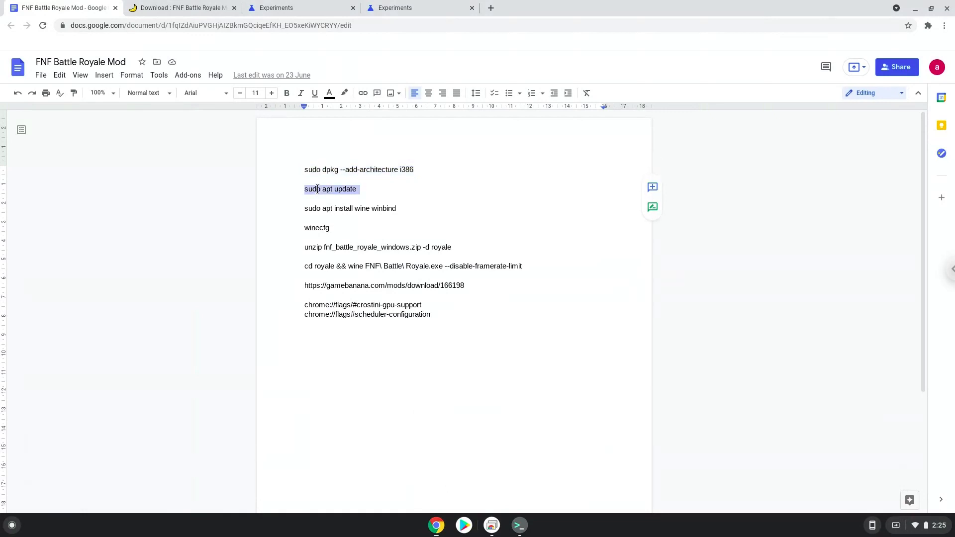
Step: Copy the apt update command from Docs and run it in Terminal
{"action": "right_click", "coordinate": [330, 189]}
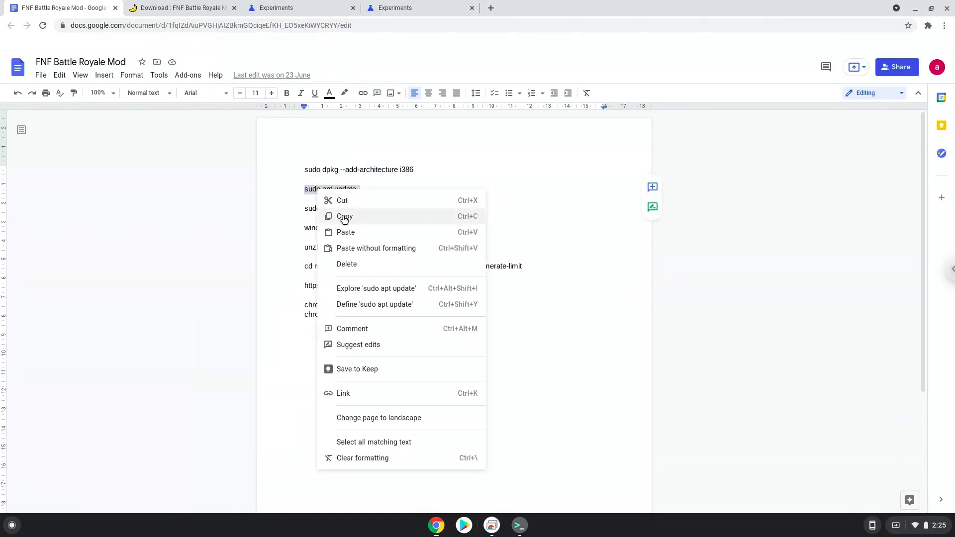
{"action": "left_click", "coordinate": [344, 216]}
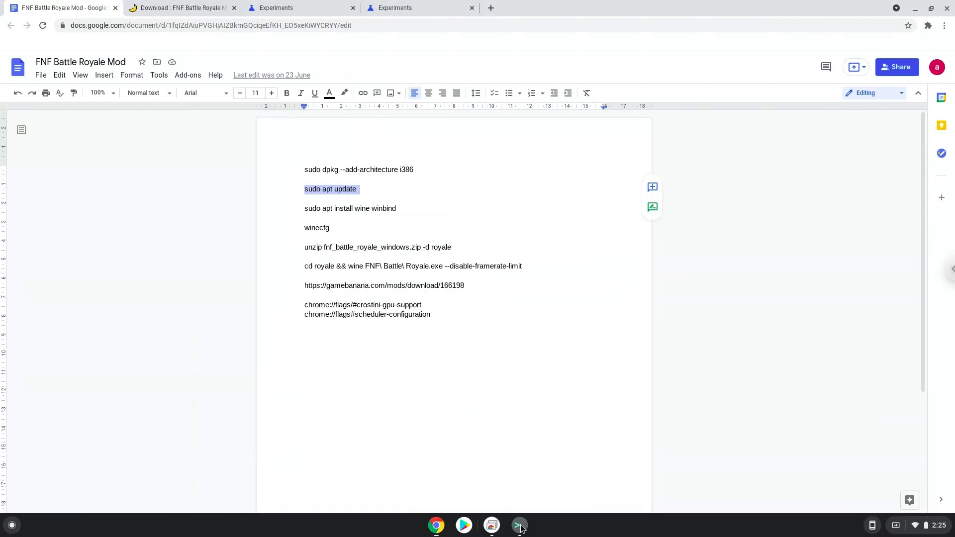
{"action": "left_click", "coordinate": [518, 525]}
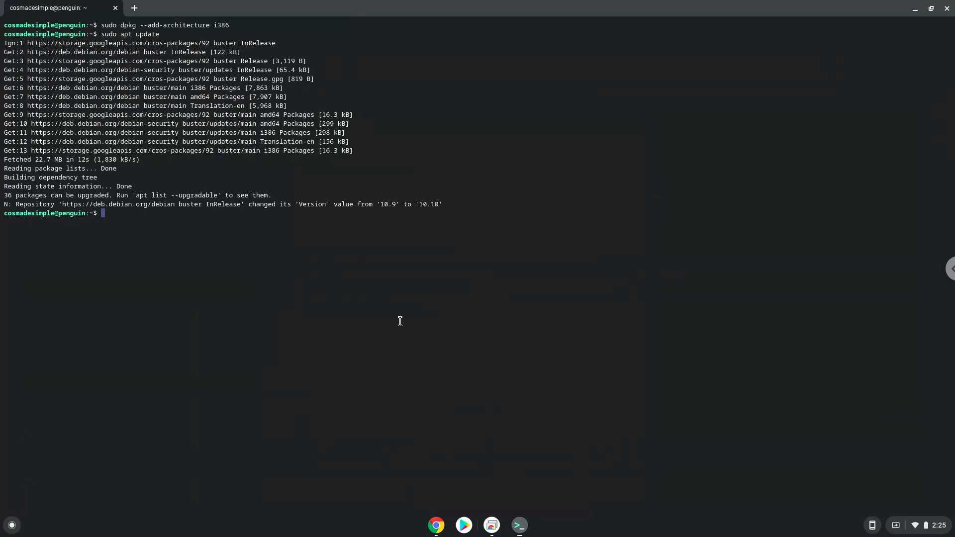
{"action": "mouse_move", "coordinate": [438, 525]}
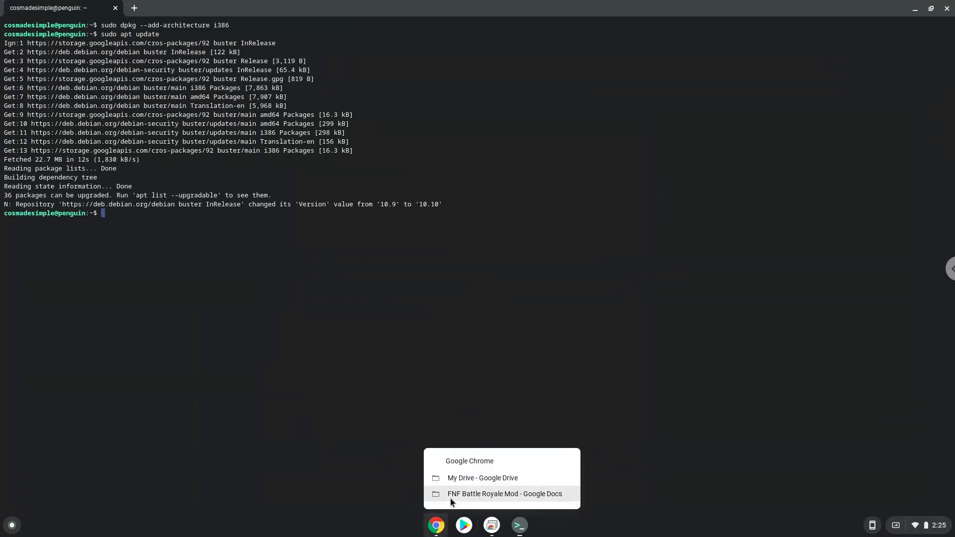
Step: Run apt install for wine and winbind in Terminal, answering Y to the prompt
{"action": "left_click", "coordinate": [504, 493]}
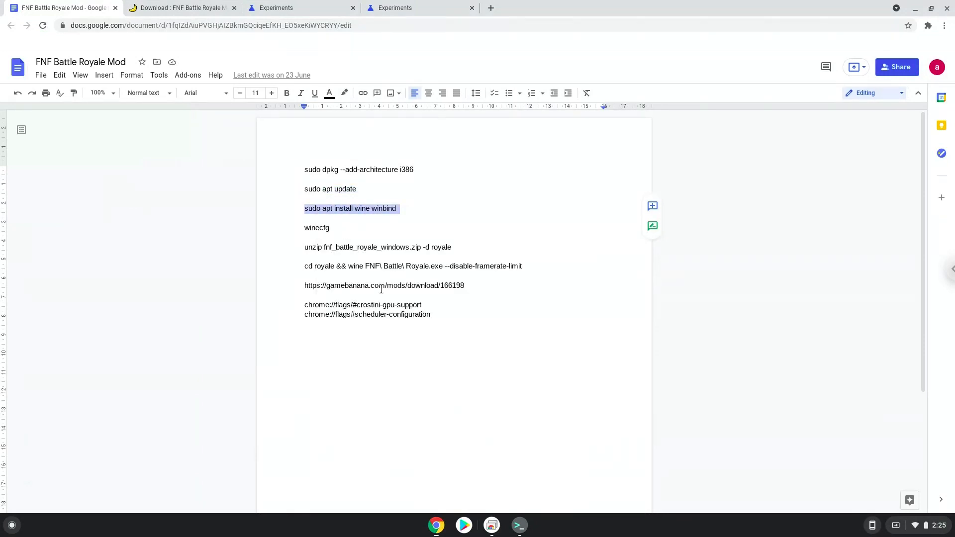
{"action": "left_click", "coordinate": [518, 525]}
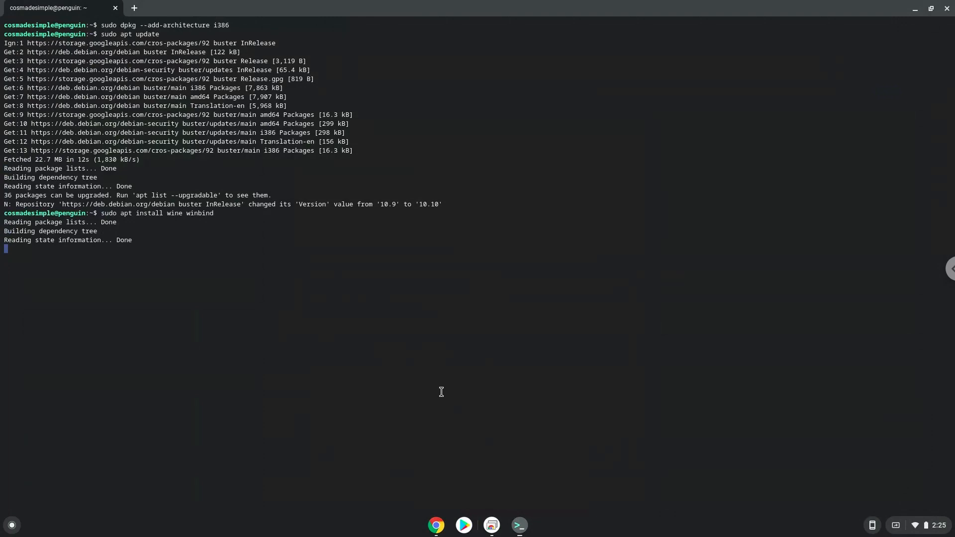
{"action": "key", "text": "Return"}
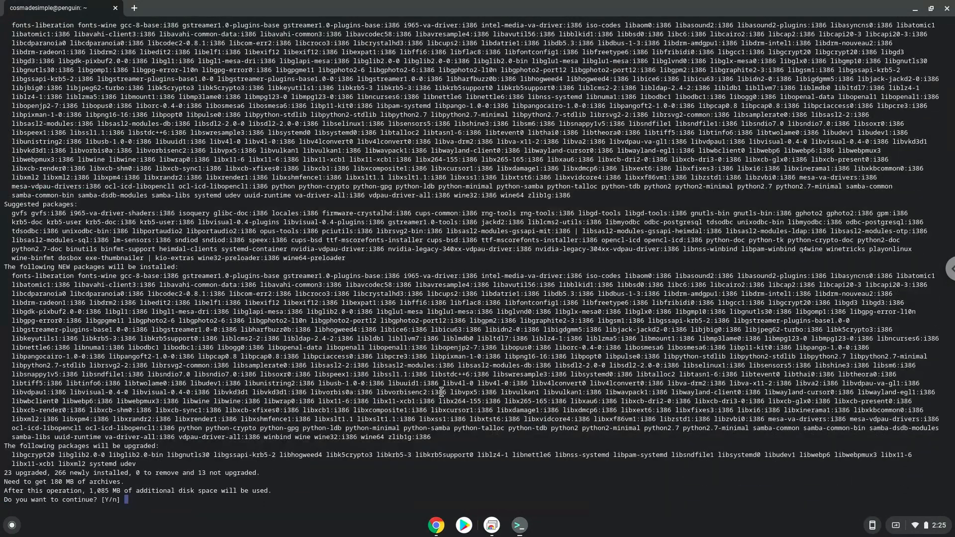
{"action": "type", "text": "Y"}
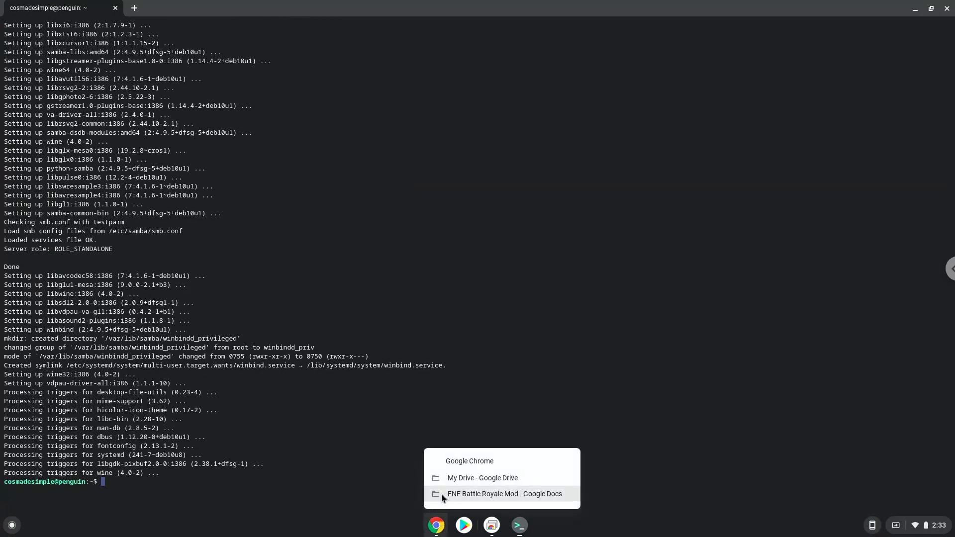
{"action": "left_click", "coordinate": [503, 494]}
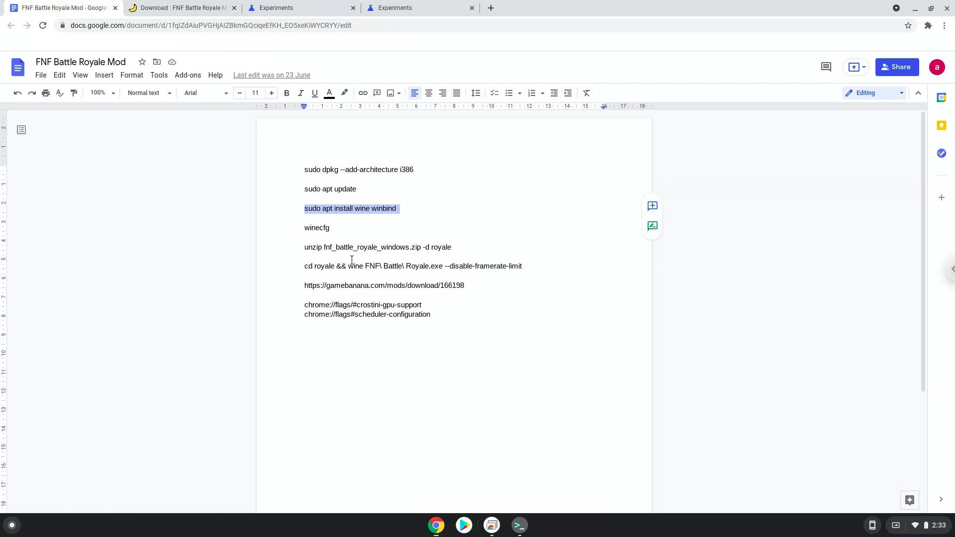
Step: Copy winecfg from the Docs notes, run it in Terminal to create .wine, then close the Wine configuration window
{"action": "double_click", "coordinate": [317, 227]}
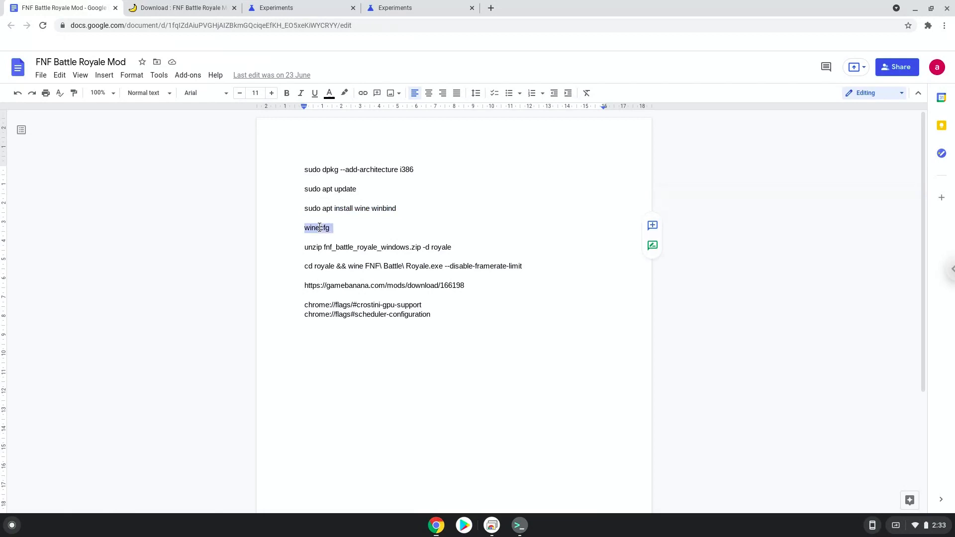
{"action": "right_click", "coordinate": [317, 228]}
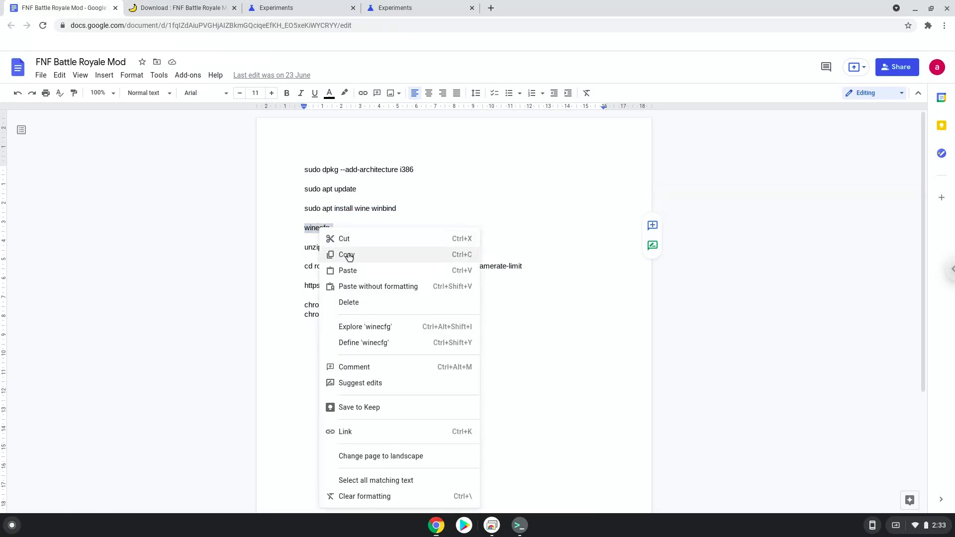
{"action": "left_click", "coordinate": [346, 254]}
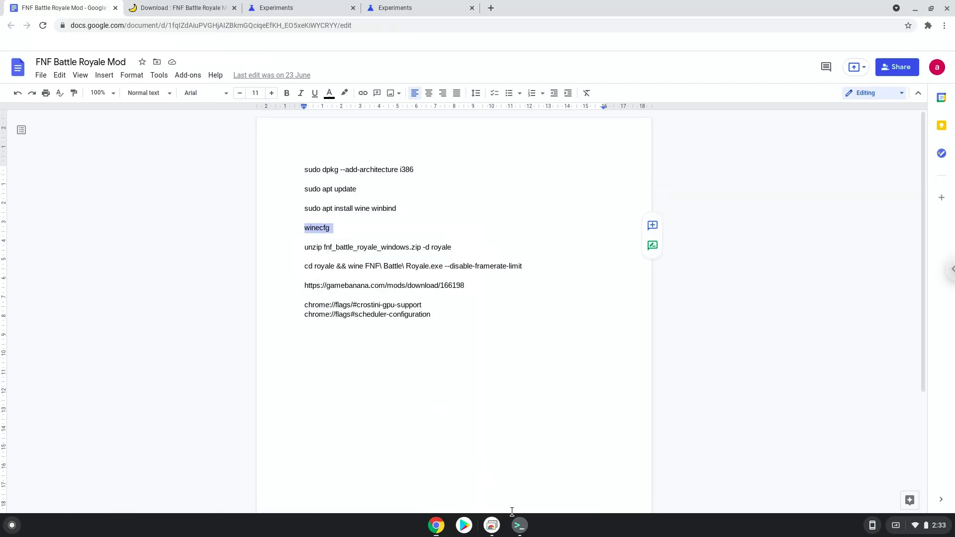
{"action": "left_click", "coordinate": [518, 525]}
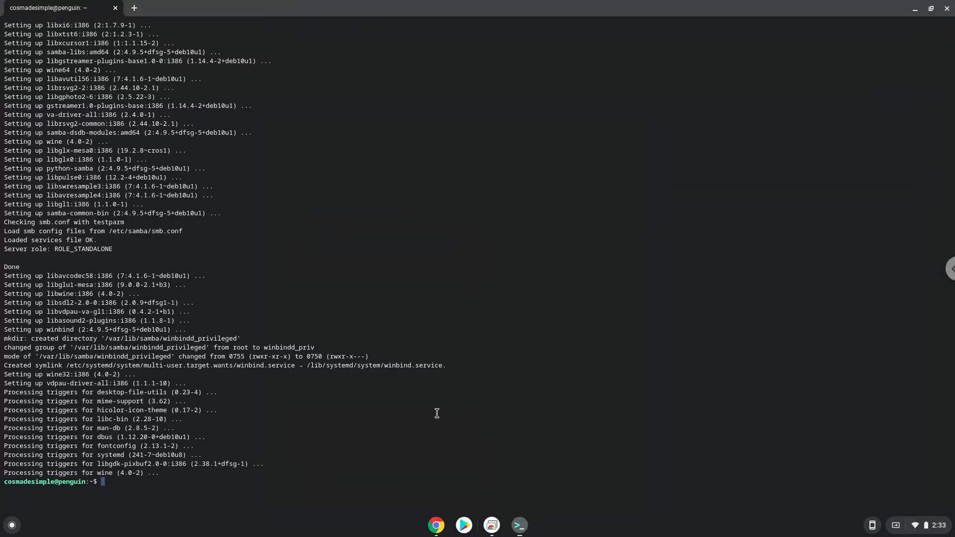
{"action": "type", "text": "winecfg"}
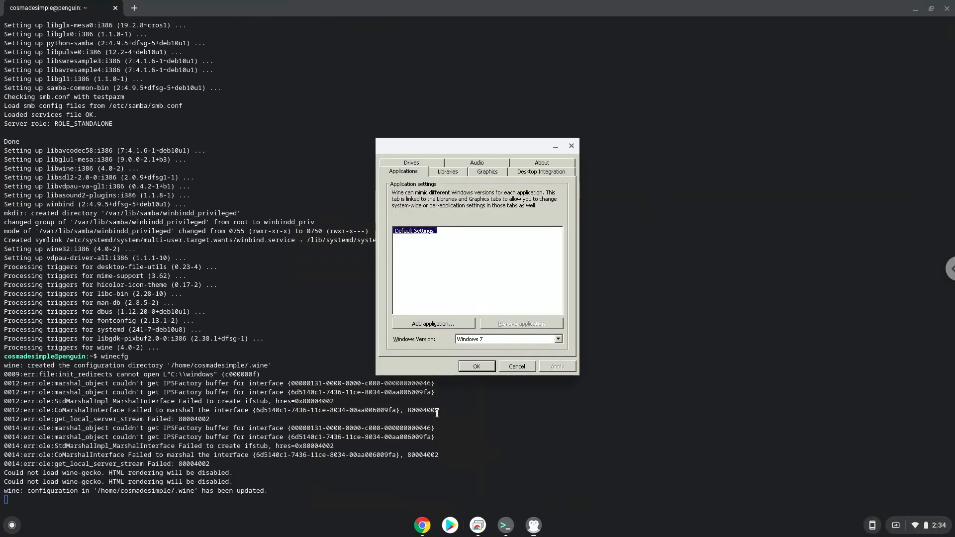
{"action": "mouse_move", "coordinate": [566, 154]}
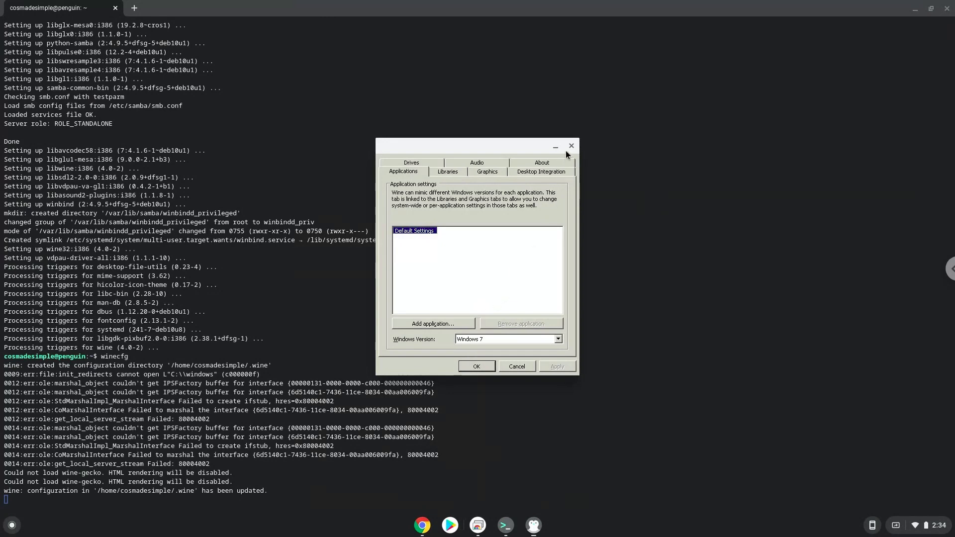
{"action": "left_click", "coordinate": [570, 146]}
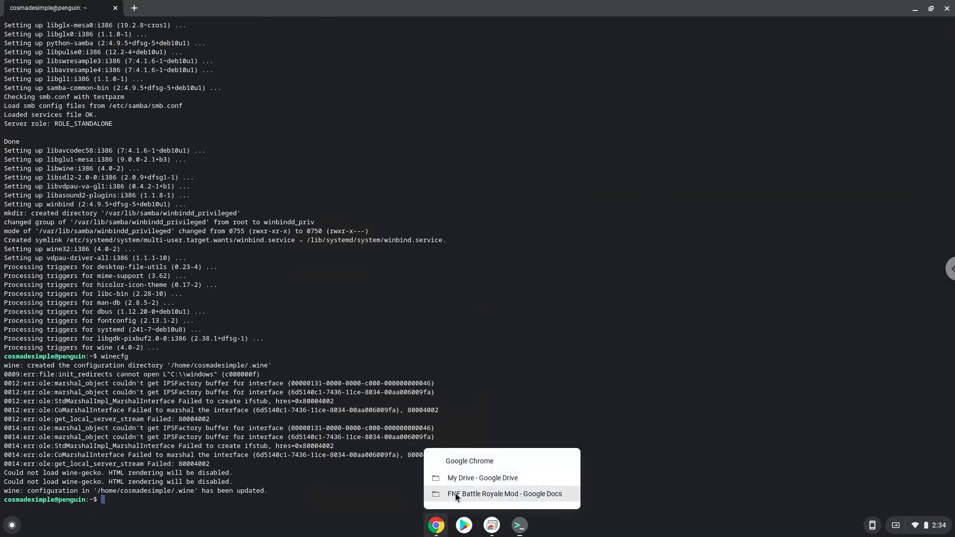
Step: Copy the unzip line from the notes and run it in Terminal to extract fnf_battle_royale_windows.zip into royale
{"action": "left_click", "coordinate": [503, 494]}
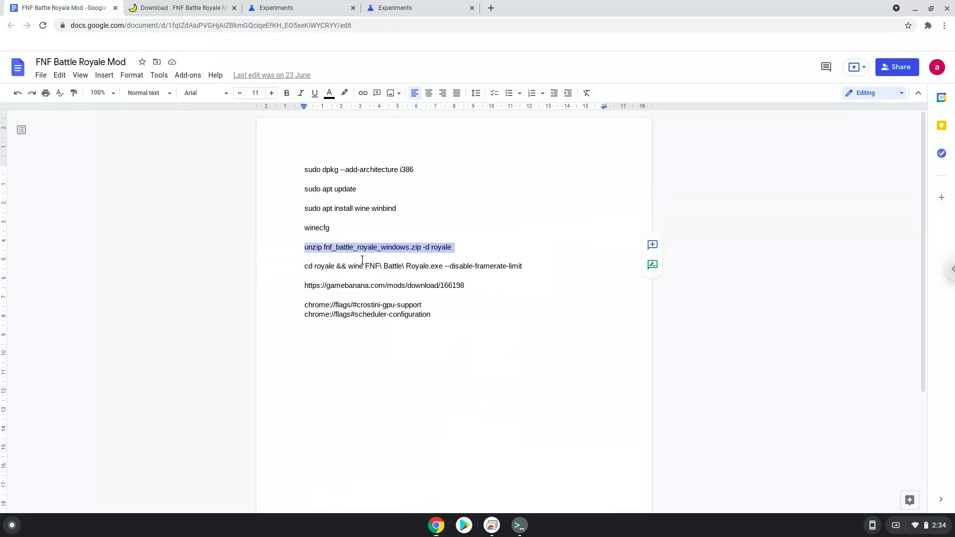
{"action": "mouse_move", "coordinate": [519, 525]}
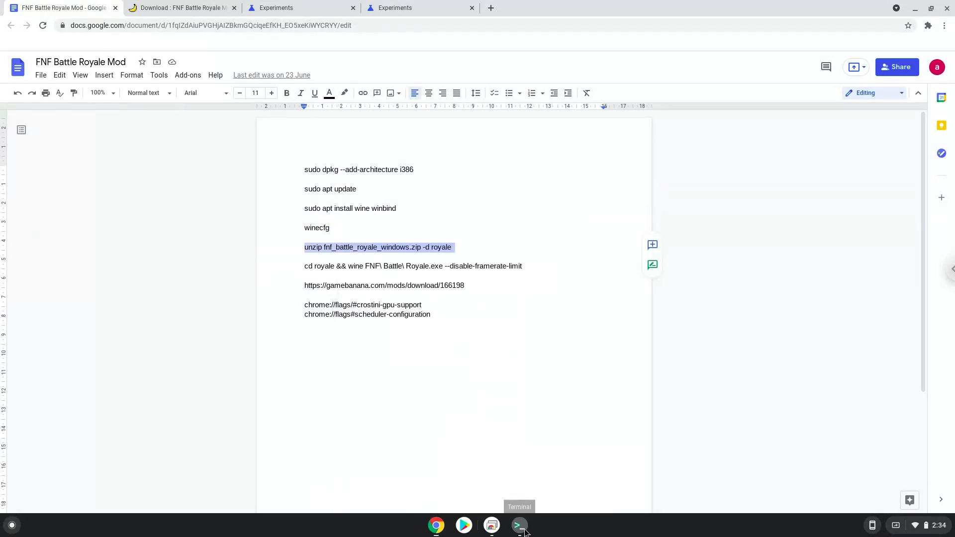
{"action": "left_click", "coordinate": [518, 526]}
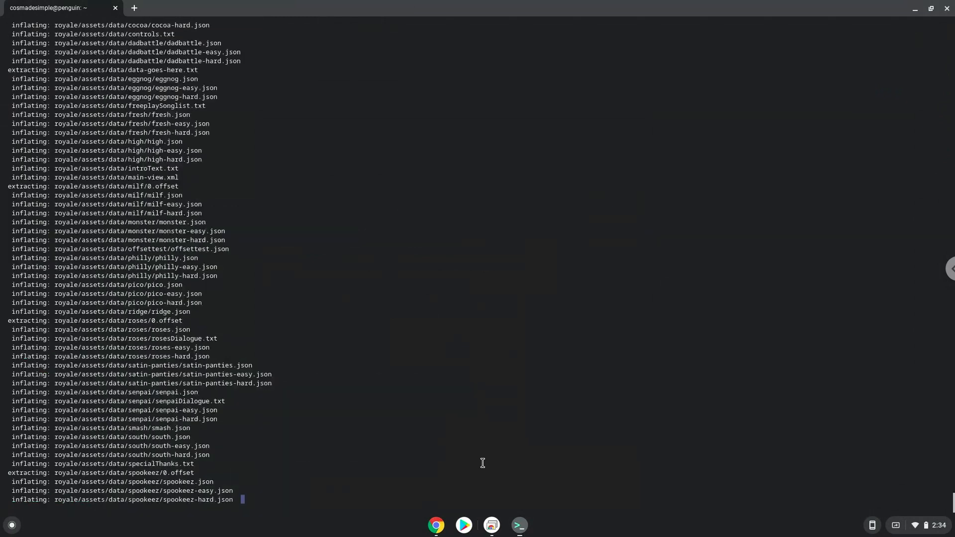